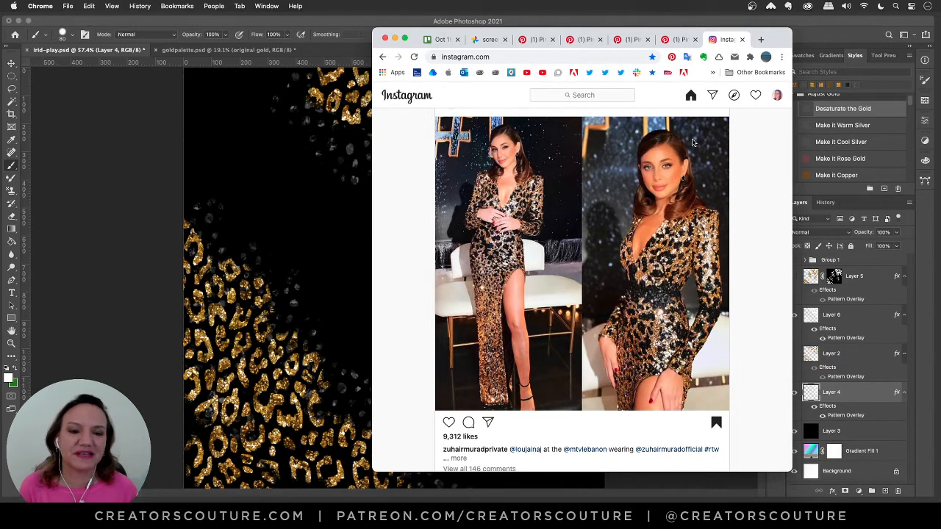
pyautogui.moveTo(748, 145)
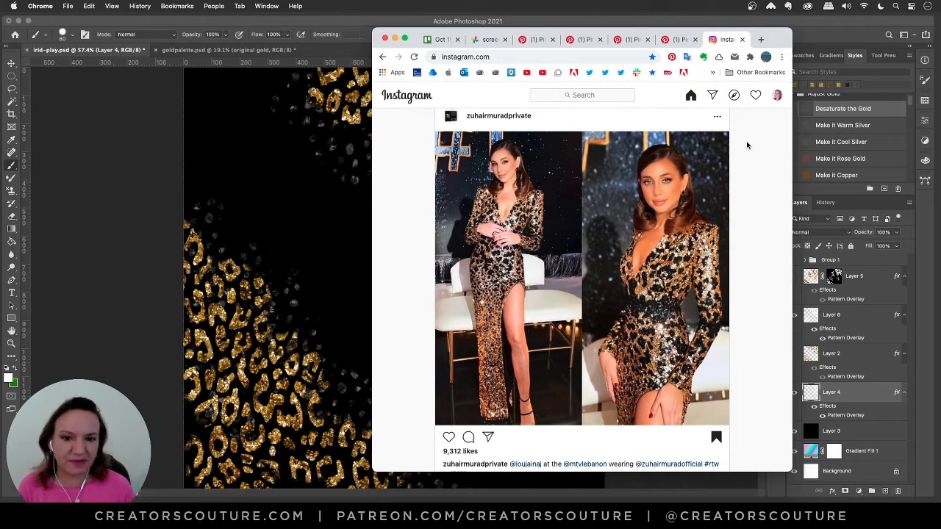
# Scroll through the Brushes panel to find the leopard pattern brush.
pyautogui.scroll(-3)
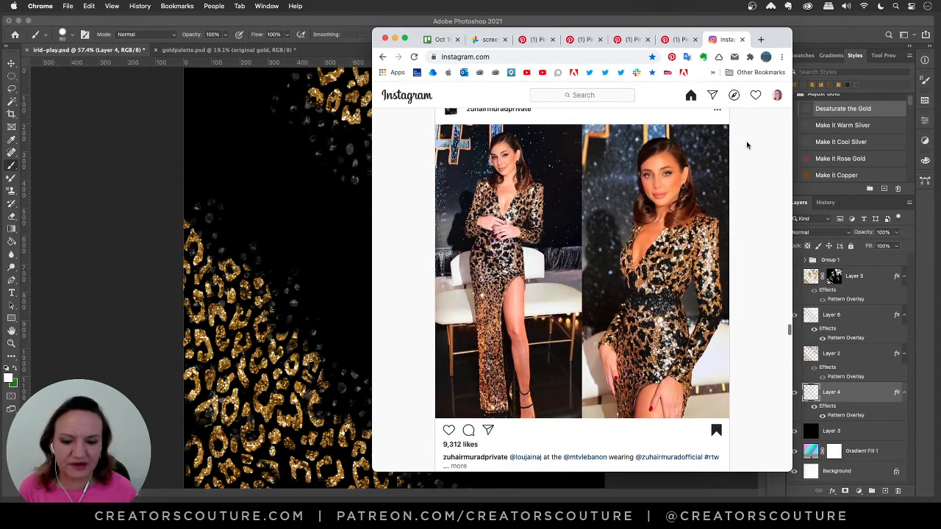
pyautogui.scroll(-3)
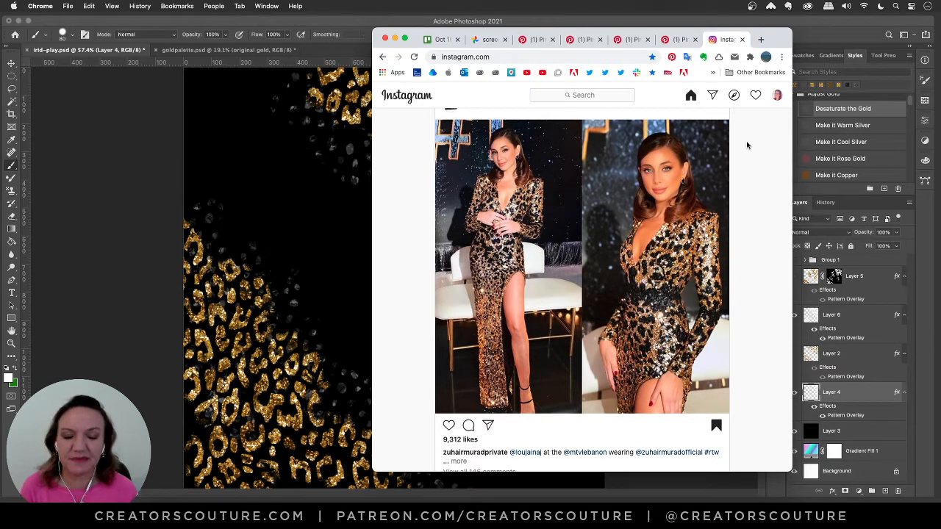
pyautogui.moveTo(735, 177)
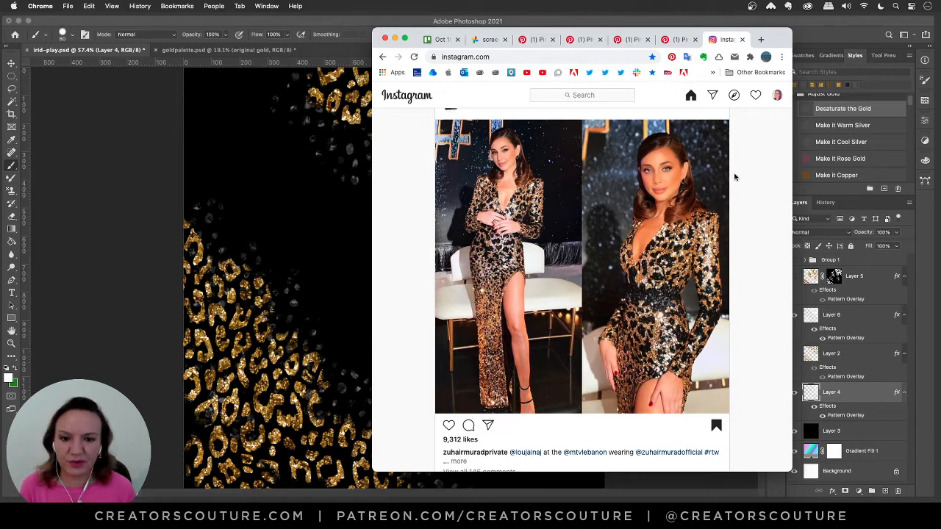
pyautogui.moveTo(720, 181)
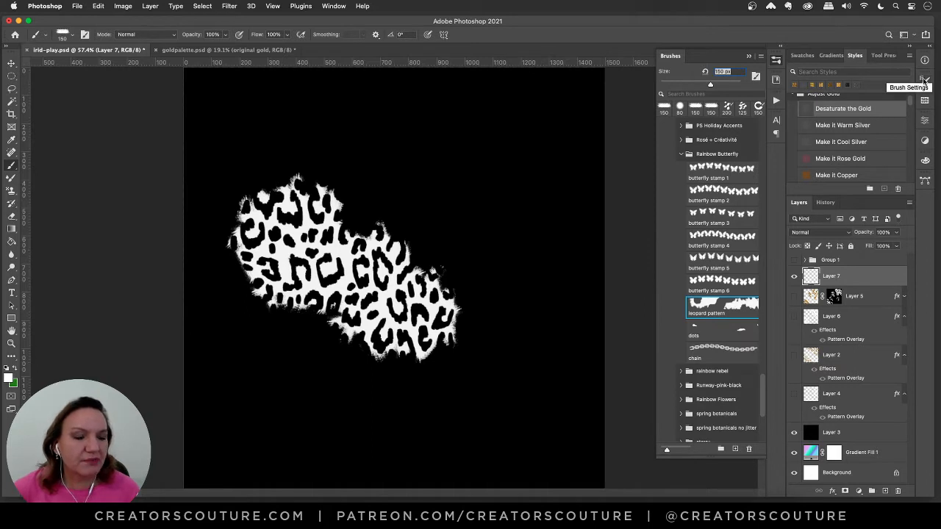
# Fine-tune the brush Texture contrast and brightness sliders in Brush Settings.
pyautogui.click(775, 62)
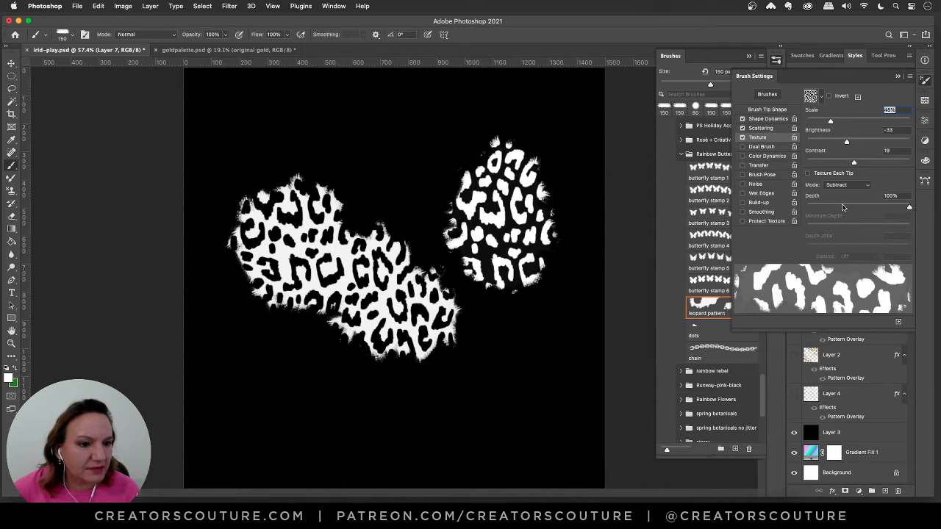
pyautogui.moveTo(853, 161); pyautogui.dragTo(866, 161)
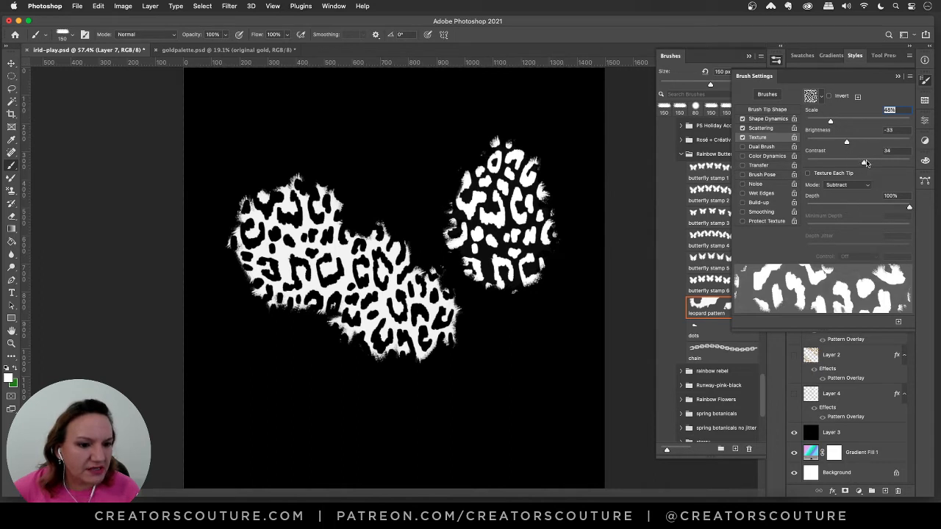
pyautogui.moveTo(845, 160); pyautogui.dragTo(873, 159)
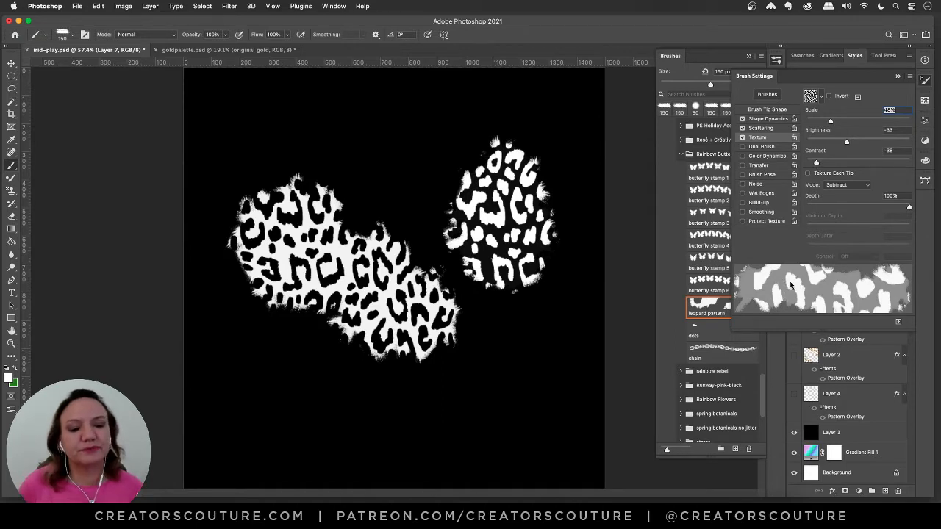
pyautogui.moveTo(785, 292)
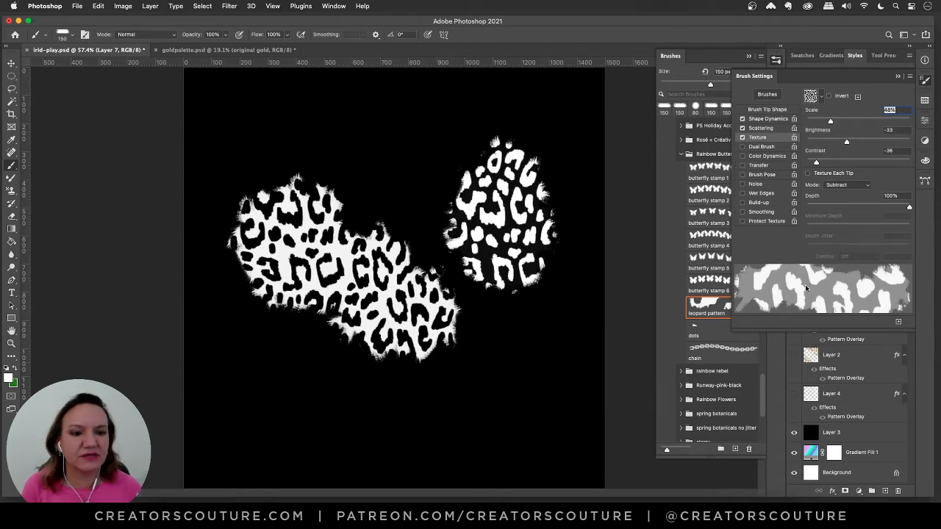
pyautogui.moveTo(846, 140); pyautogui.dragTo(881, 140)
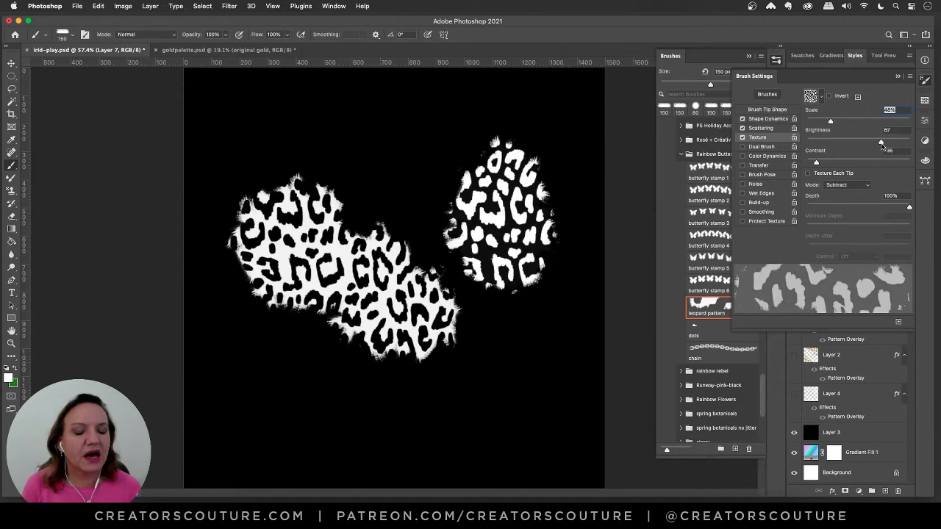
pyautogui.moveTo(881, 142); pyautogui.dragTo(845, 141)
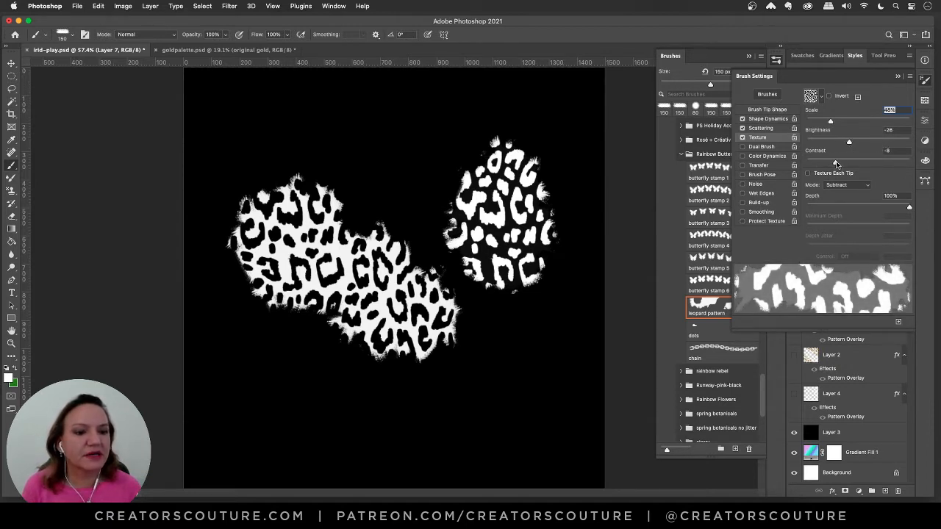
pyautogui.moveTo(835, 162); pyautogui.dragTo(868, 161)
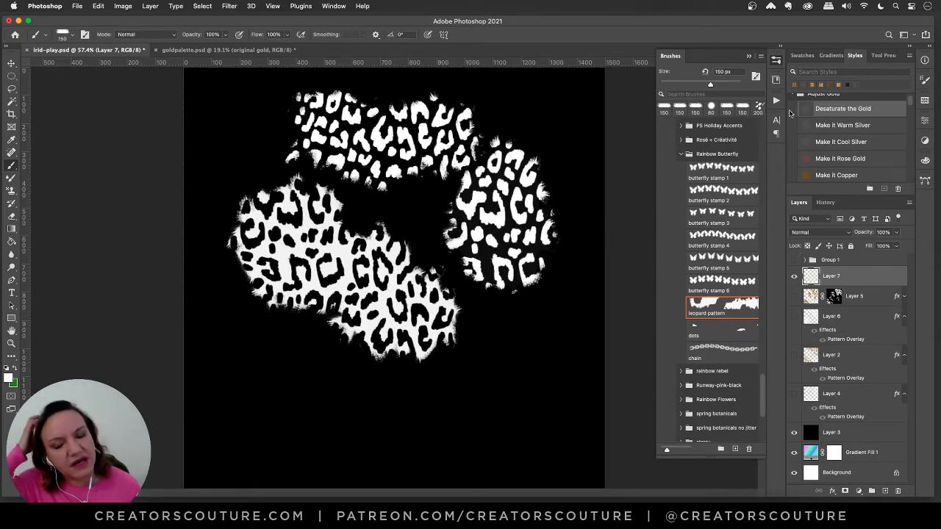
# Paint another leopard-pattern stroke toward the top right of the canvas.
pyautogui.moveTo(507, 89); pyautogui.dragTo(566, 154)
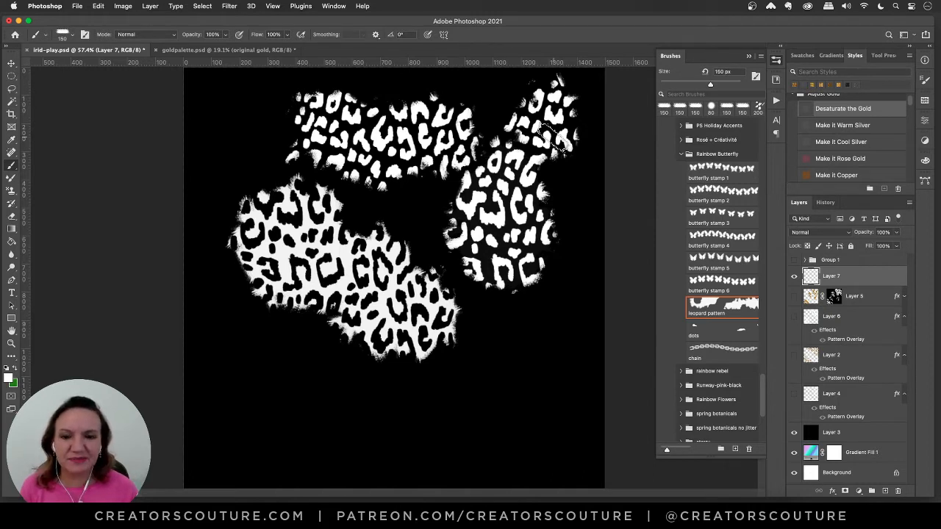
pyautogui.moveTo(629, 198)
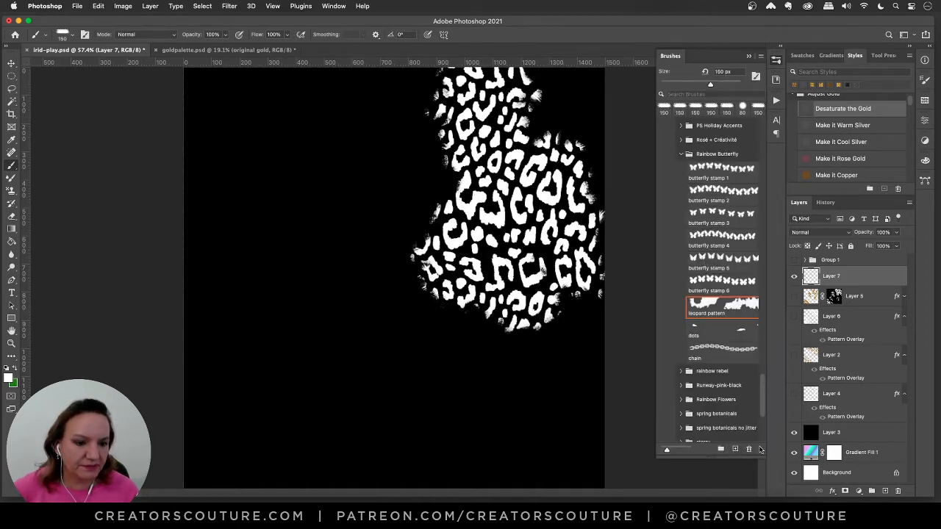
# Save the tuned leopard brush as a new brush preset.
pyautogui.click(734, 449)
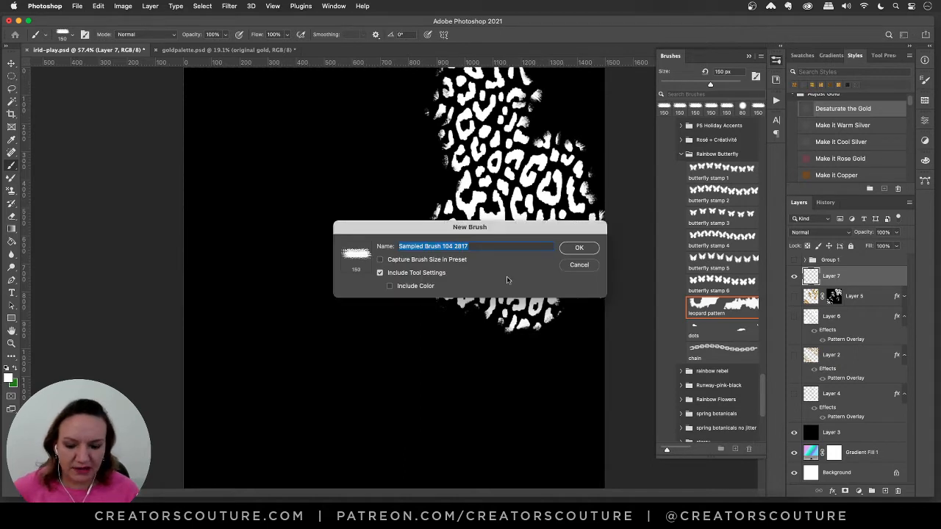
pyautogui.click(578, 248)
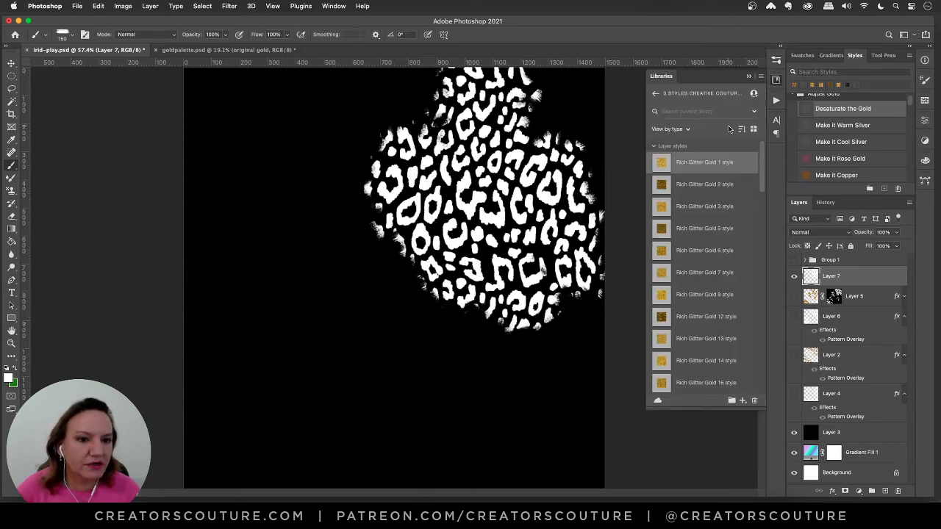
# Return to all libraries and show the gold styles as a sorted thumbnail grid.
pyautogui.click(655, 93)
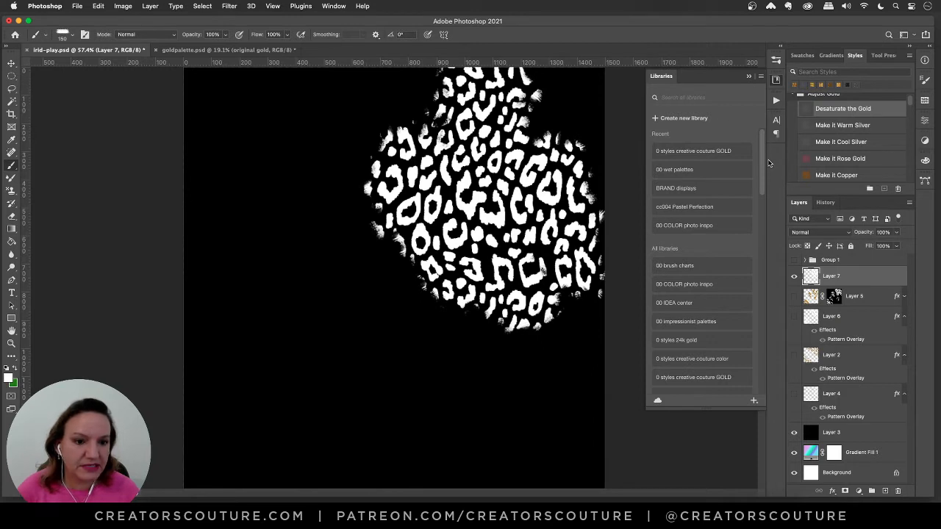
pyautogui.moveTo(699, 161)
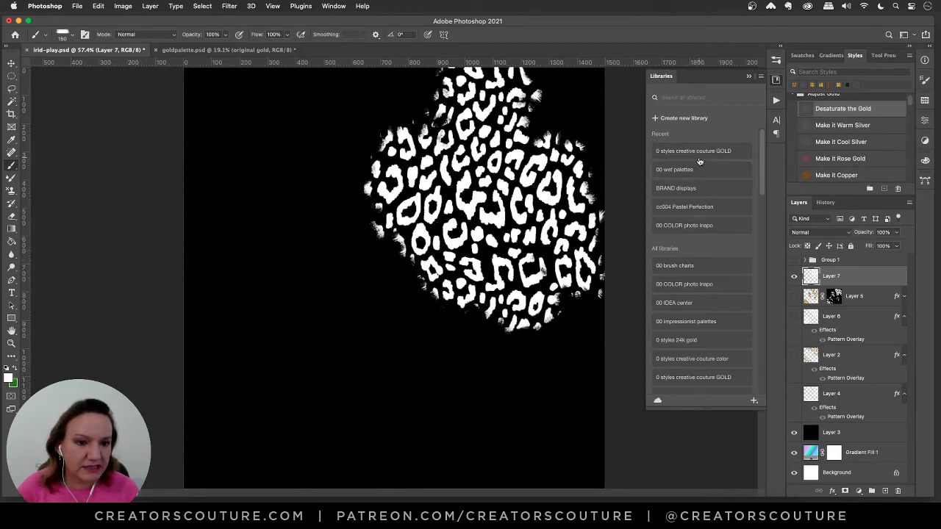
pyautogui.scroll(-3)
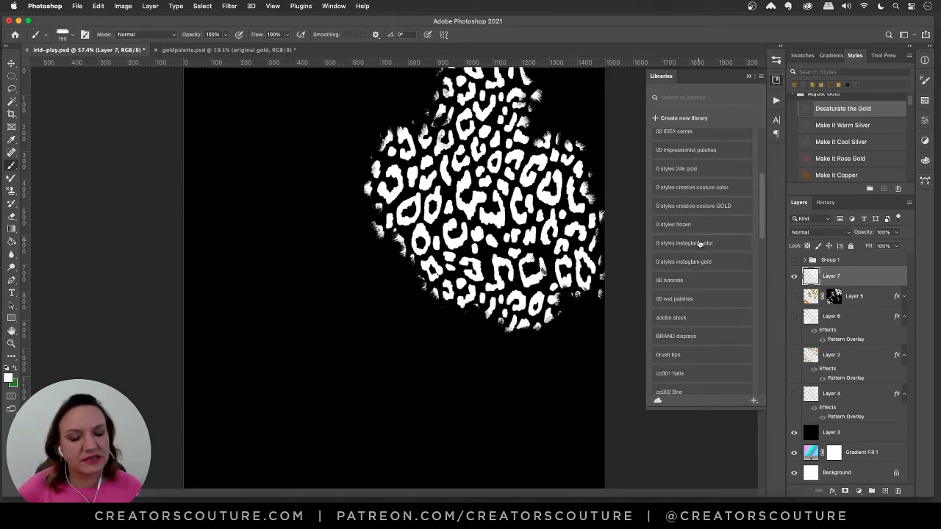
pyautogui.click(682, 262)
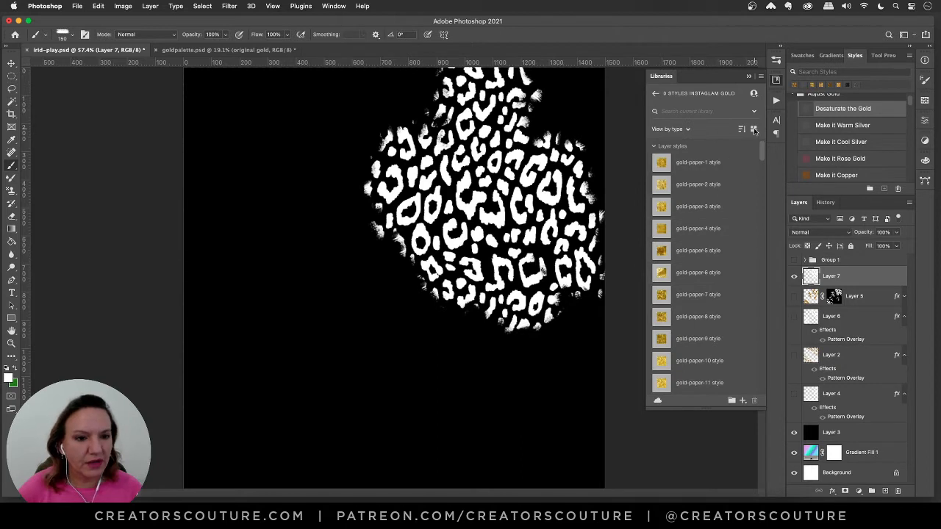
pyautogui.click(754, 130)
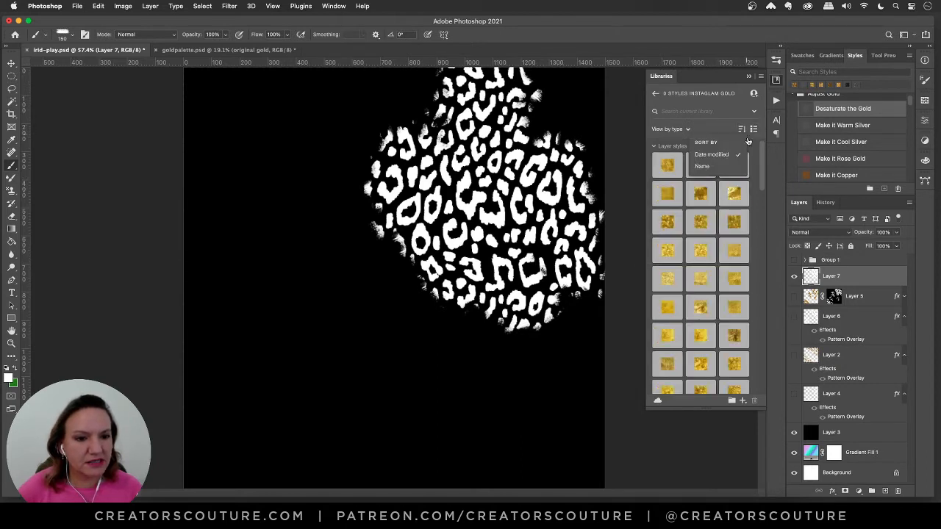
pyautogui.click(742, 129)
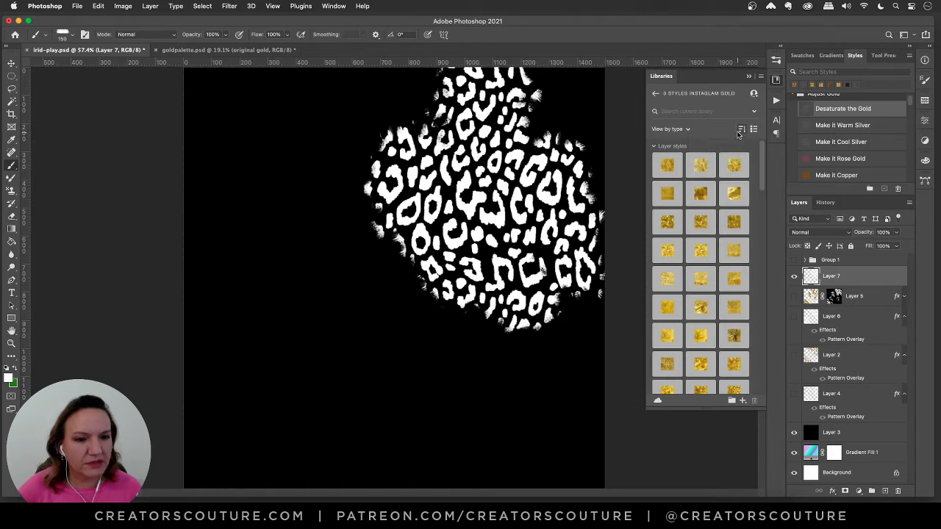
# Open another gold style library and scroll through its named styles.
pyautogui.click(655, 93)
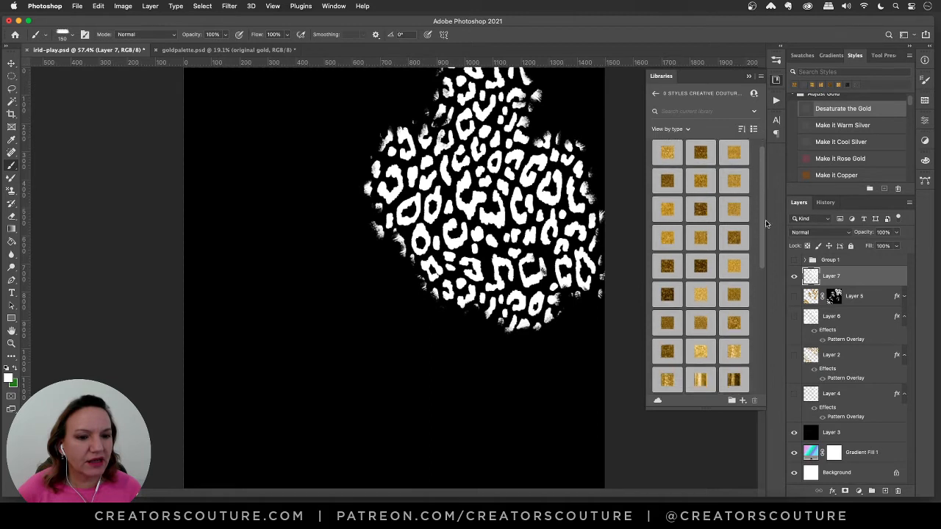
pyautogui.scroll(-3)
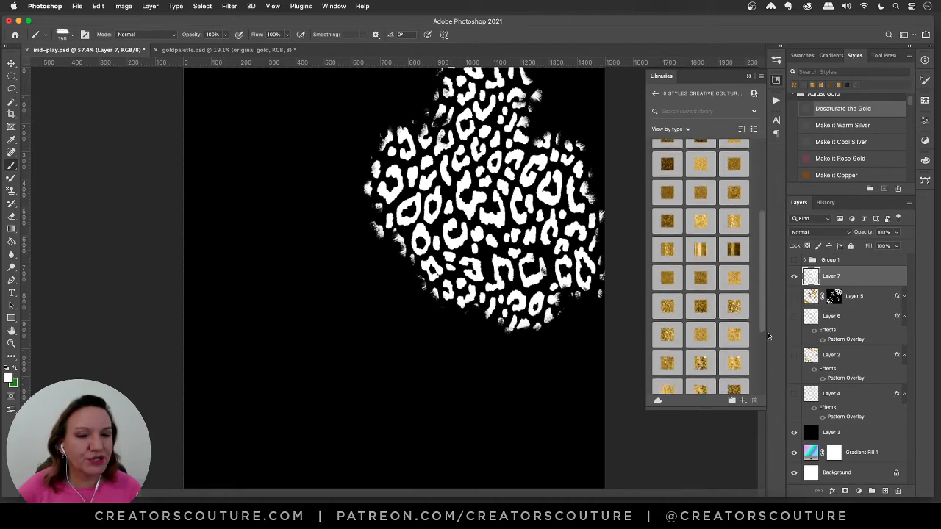
pyautogui.scroll(-3)
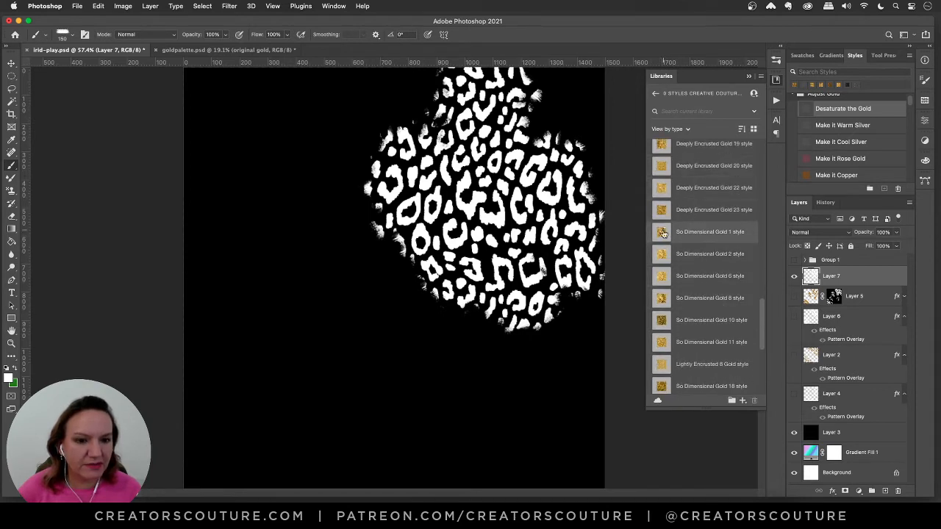
# Try So Dimensional Gold and other gold glitter styles on the Layer 7 strokes.
pyautogui.click(710, 276)
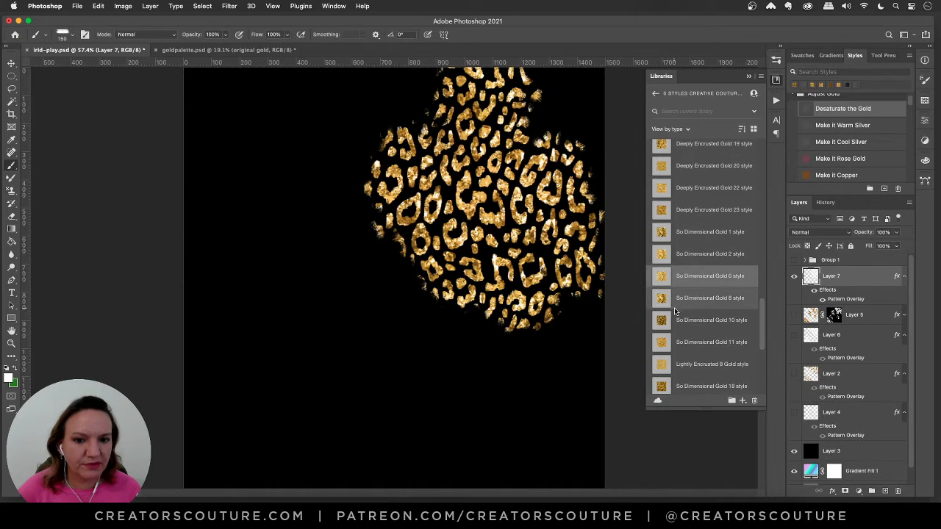
pyautogui.click(711, 320)
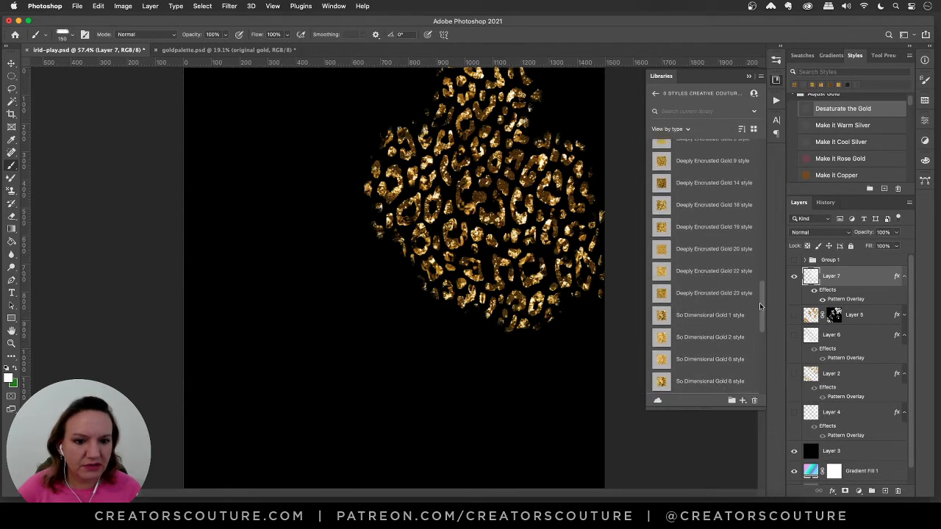
pyautogui.scroll(-3)
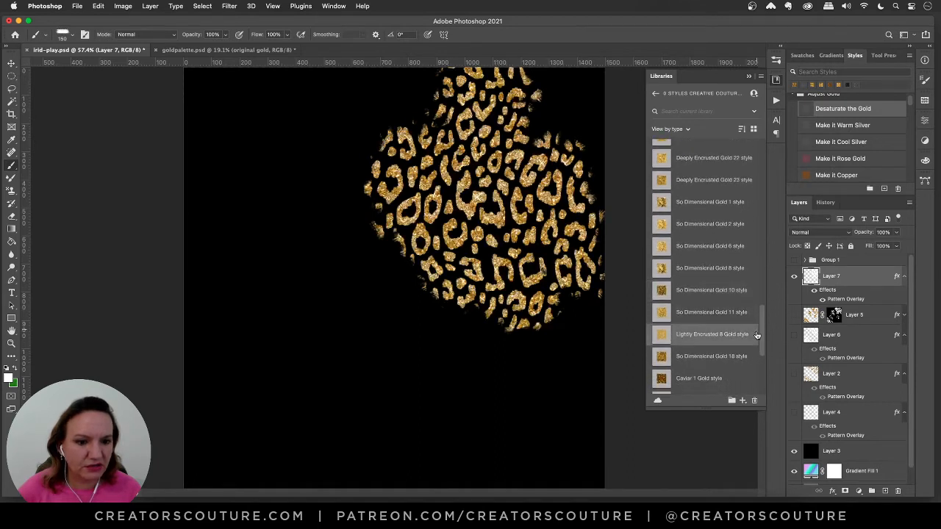
pyautogui.click(710, 290)
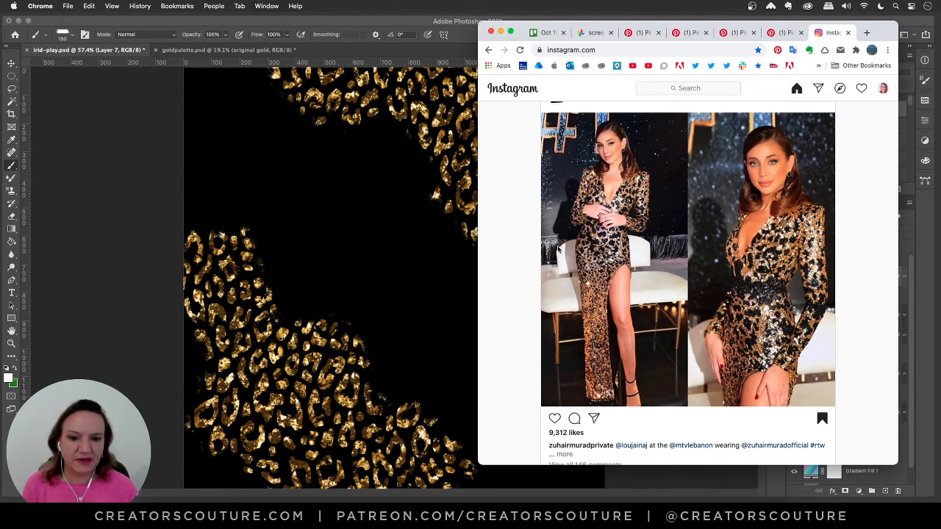
pyautogui.moveTo(512, 243)
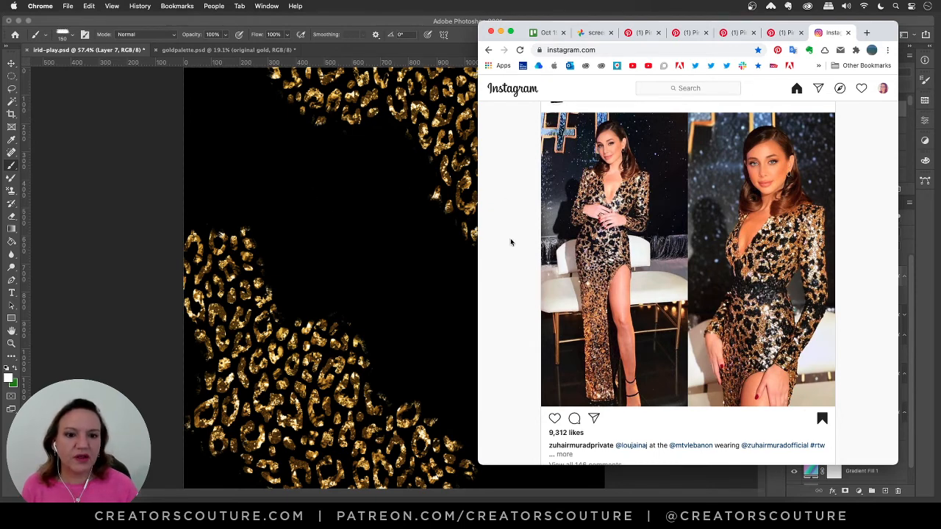
pyautogui.moveTo(778, 302)
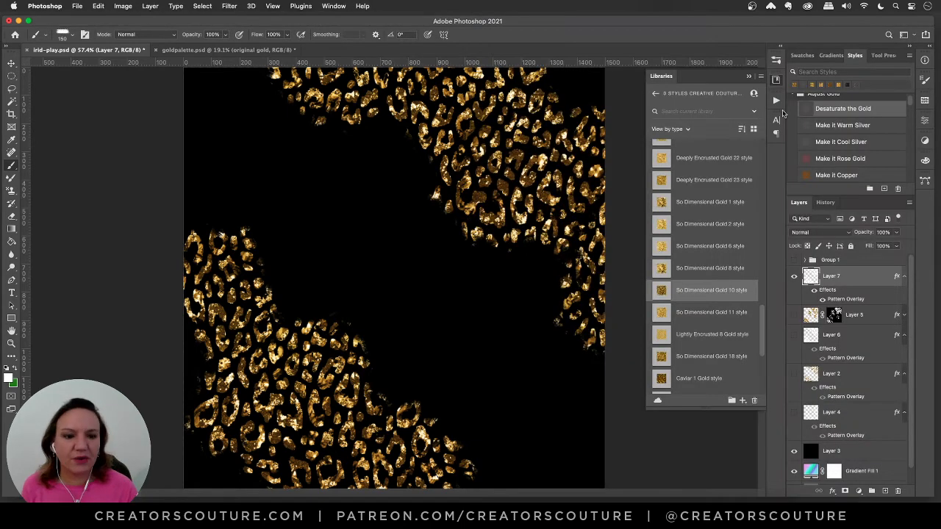
pyautogui.moveTo(840, 338)
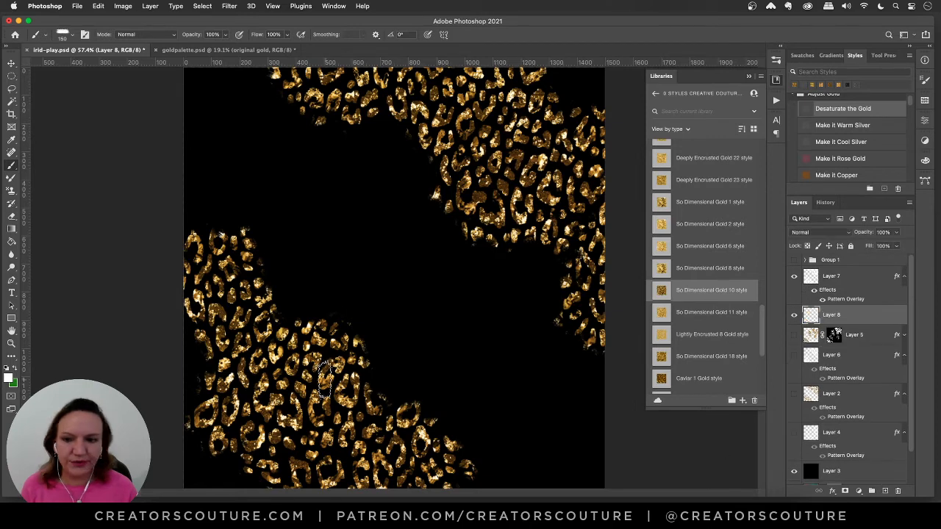
# Open the Creative Couture Color library and confirm black #000000 as foreground colour.
pyautogui.scroll(-3)
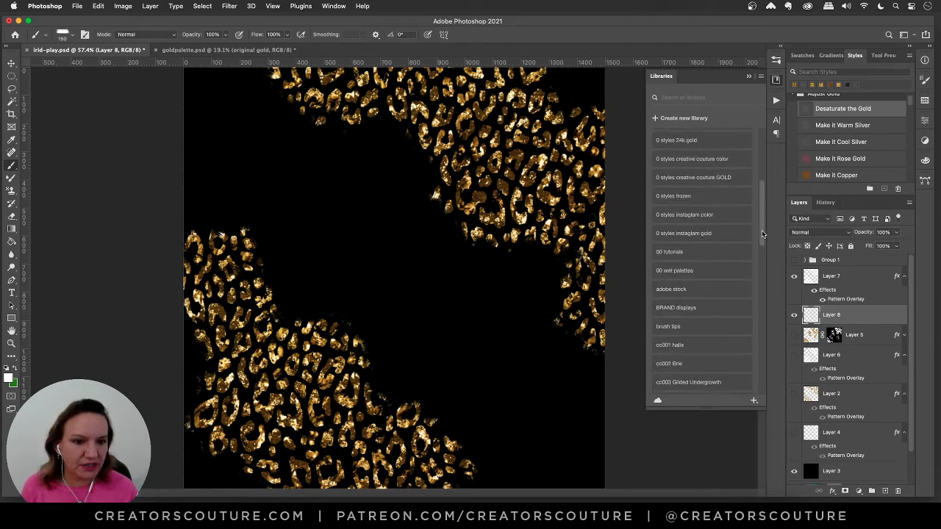
pyautogui.click(691, 177)
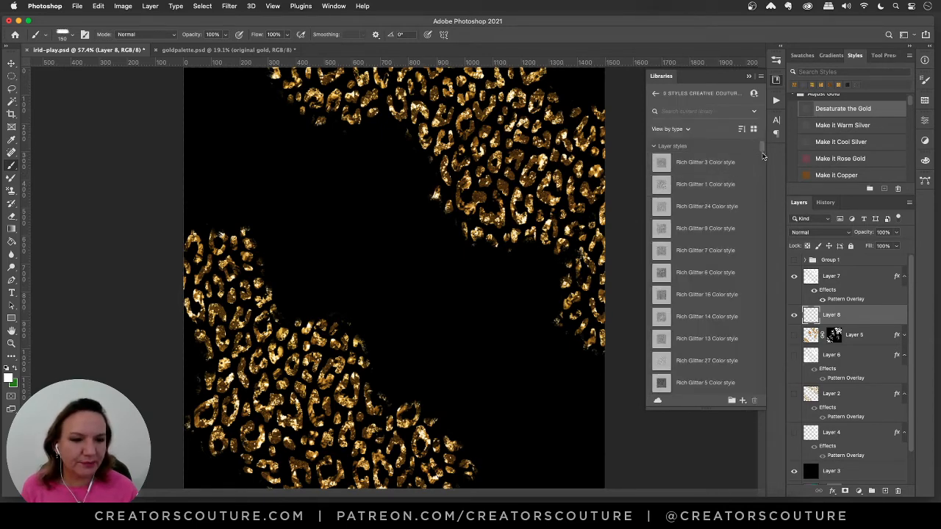
pyautogui.scroll(-3)
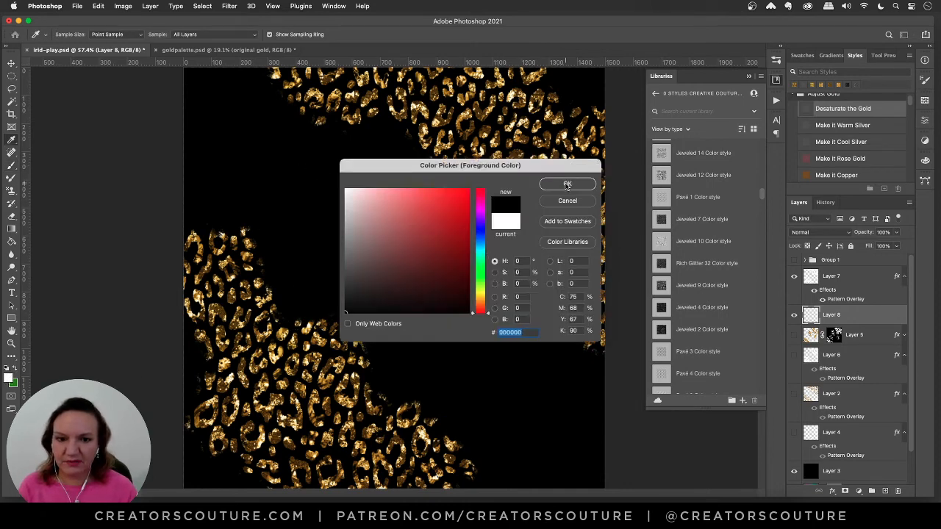
pyautogui.click(567, 183)
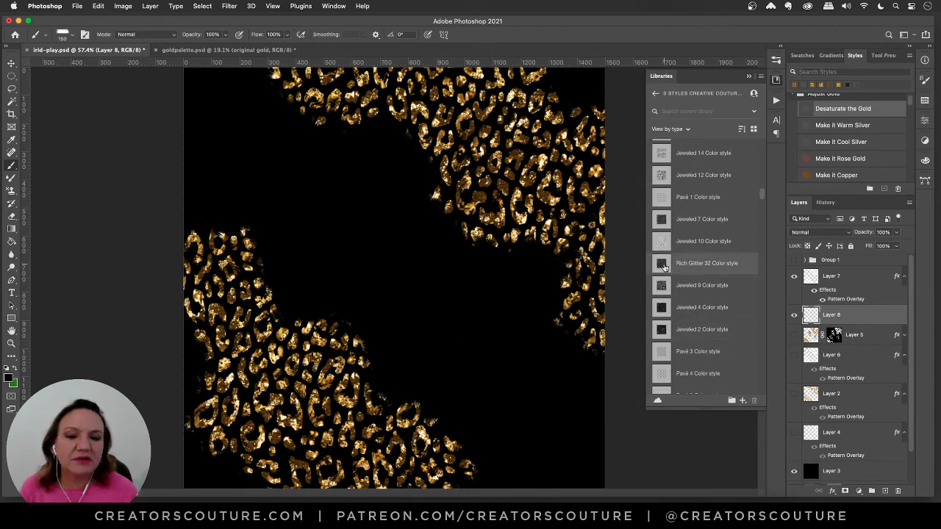
pyautogui.moveTo(664, 270)
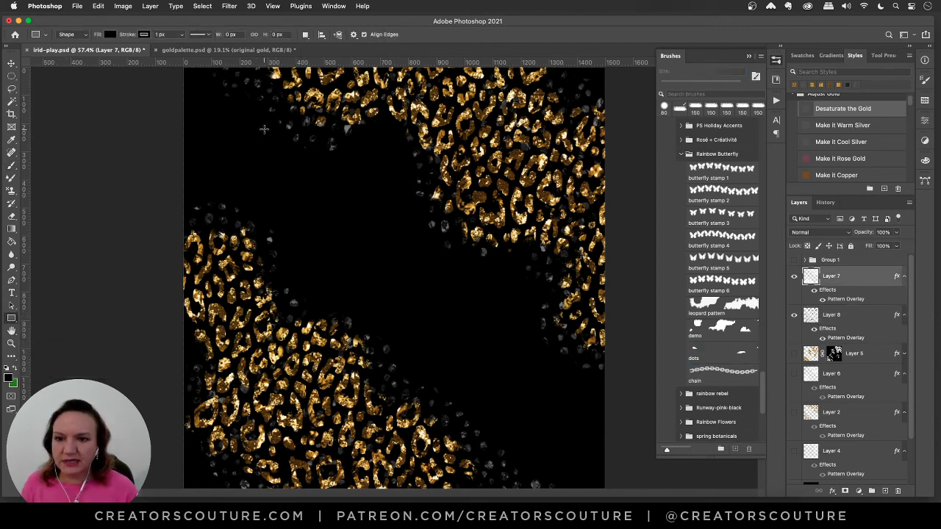
# Drag a black square over the canvas centre, enlarging it to about 1063 px.
pyautogui.moveTo(264, 118); pyautogui.dragTo(527, 388)
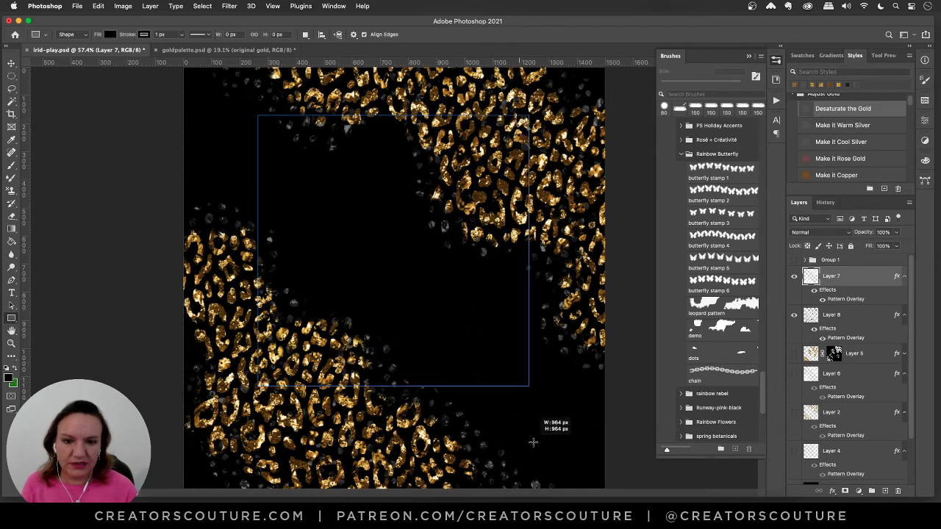
pyautogui.moveTo(258, 116); pyautogui.dragTo(552, 410)
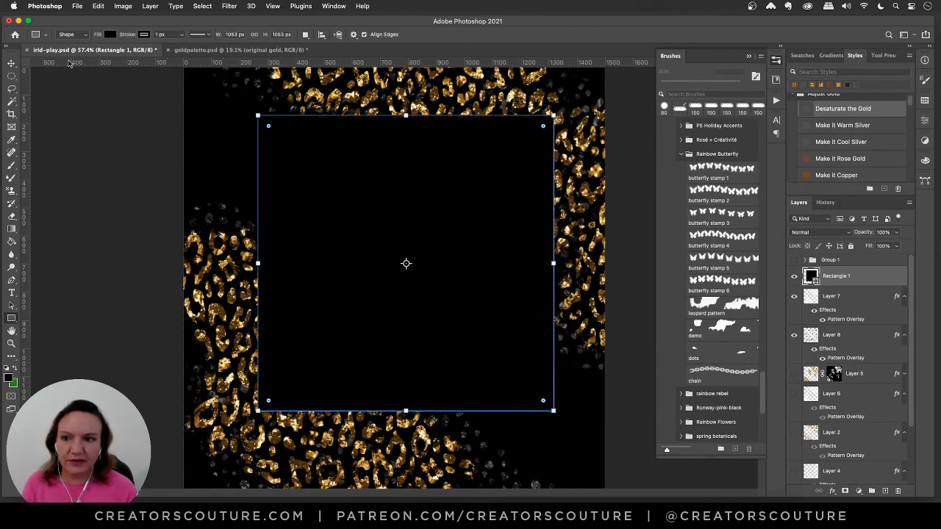